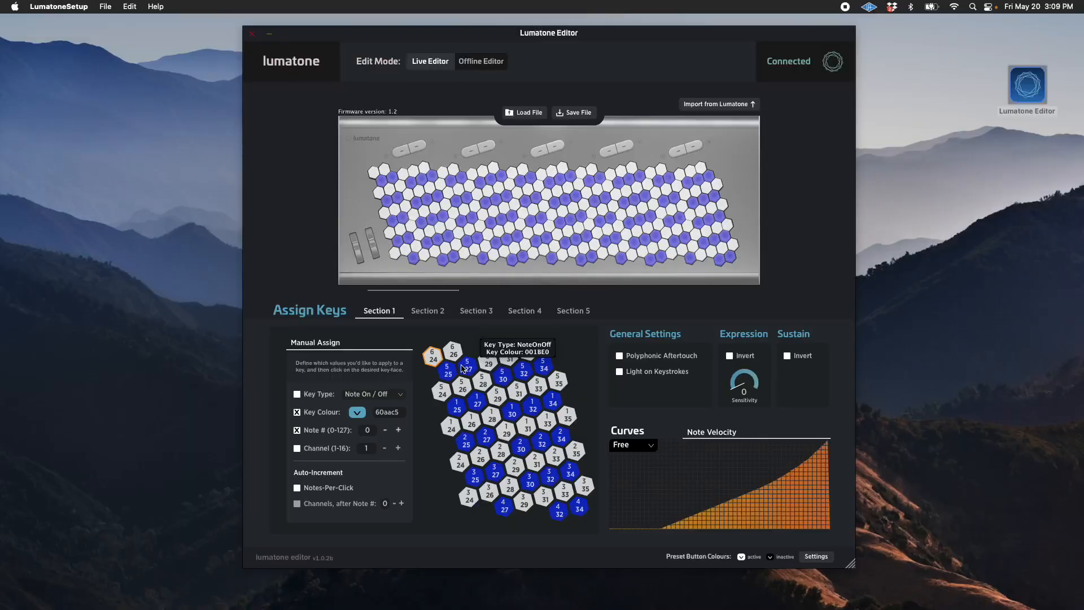
mouse_move(420, 397)
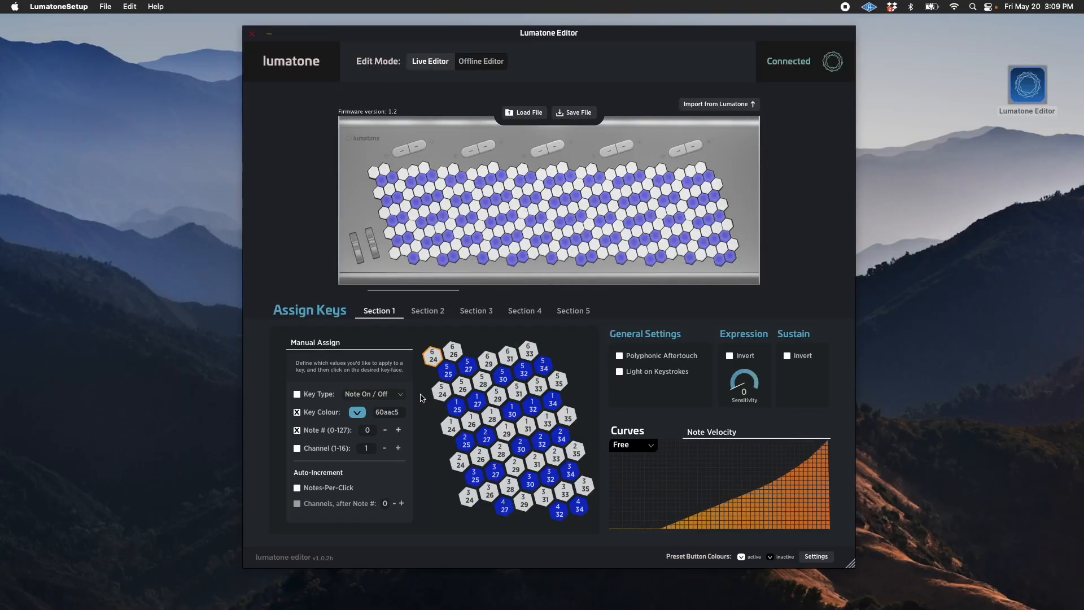
mouse_move(424, 398)
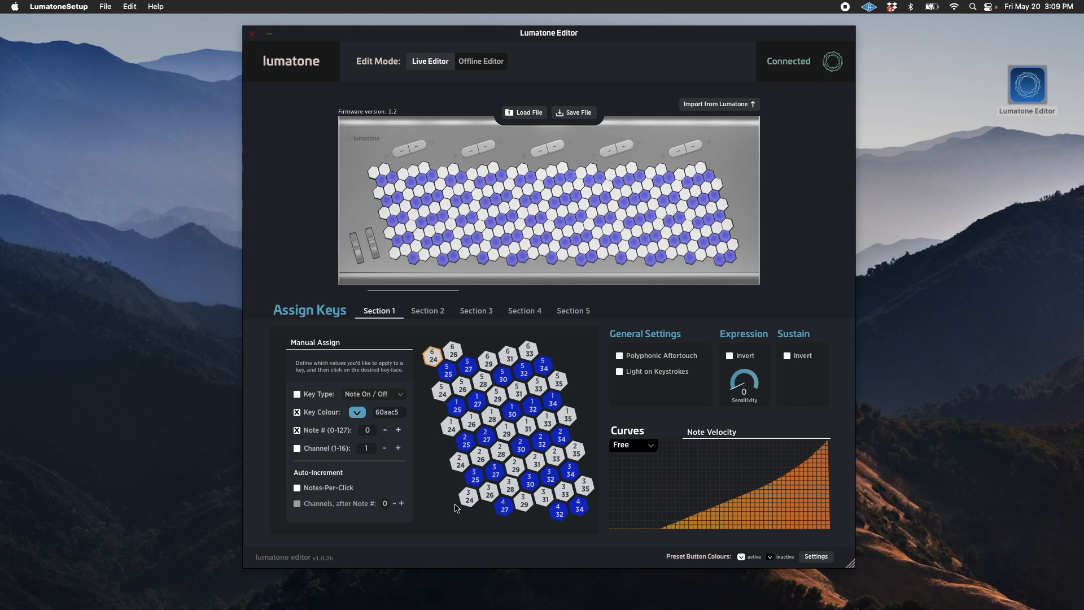
mouse_move(418, 340)
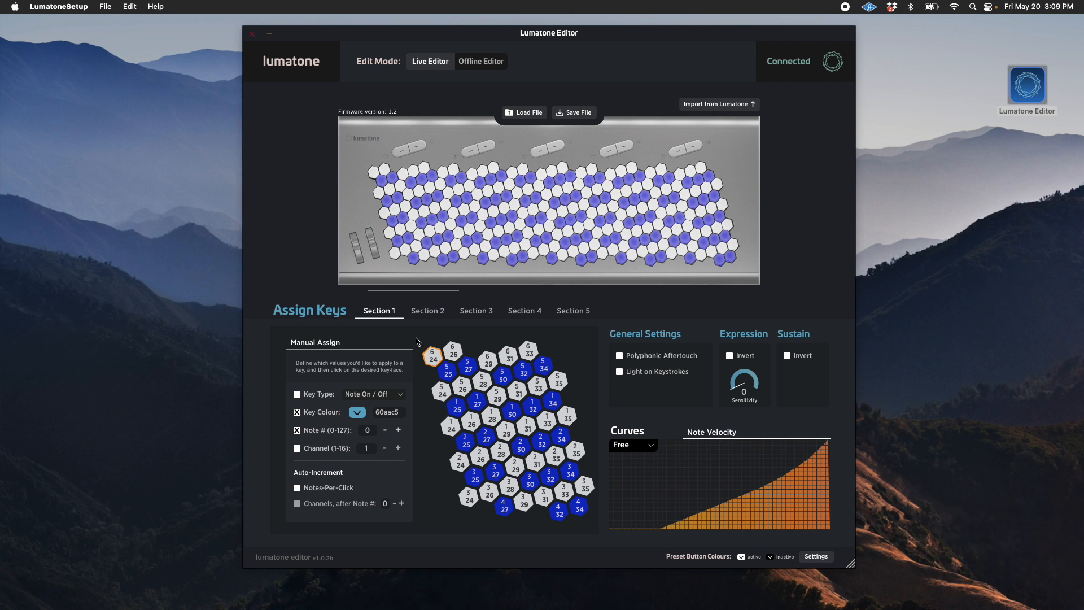
mouse_move(429, 316)
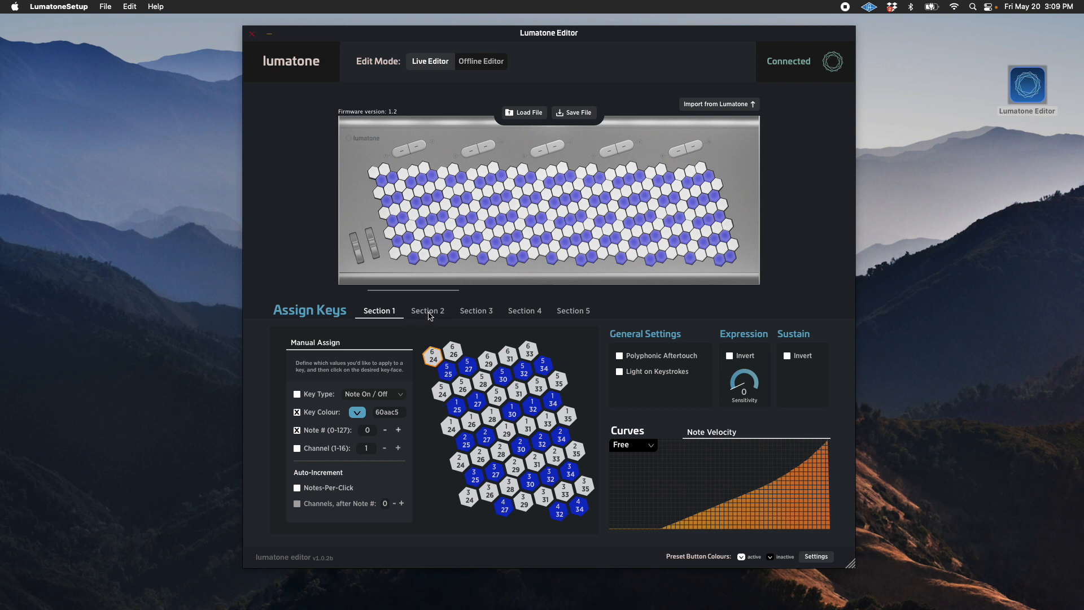
Step through the Section 2, 3, 4 and 5 key layouts, ending on Section 5.
click(427, 310)
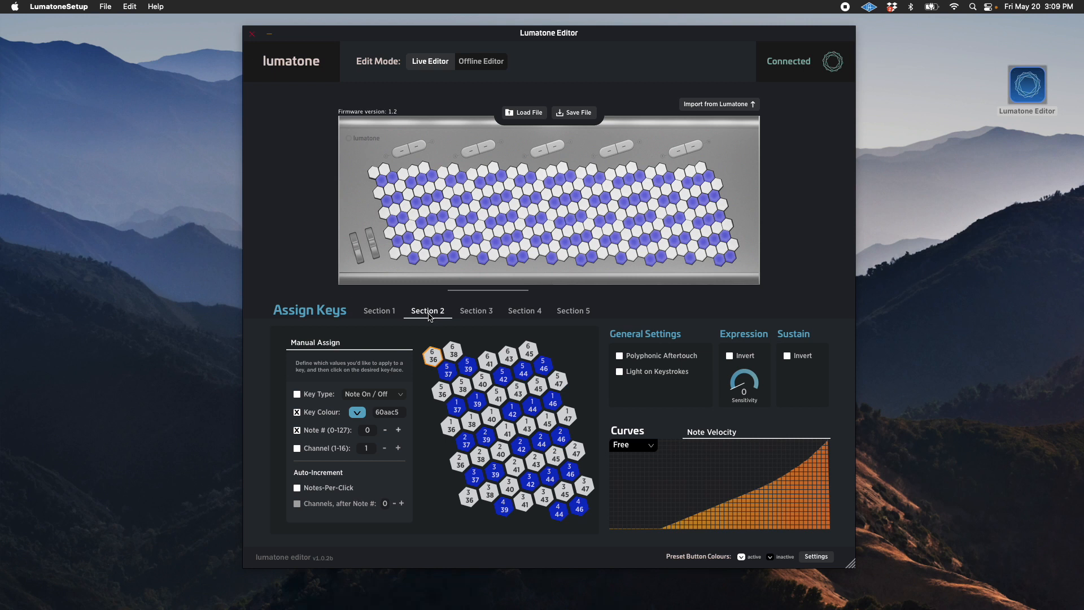
mouse_move(444, 395)
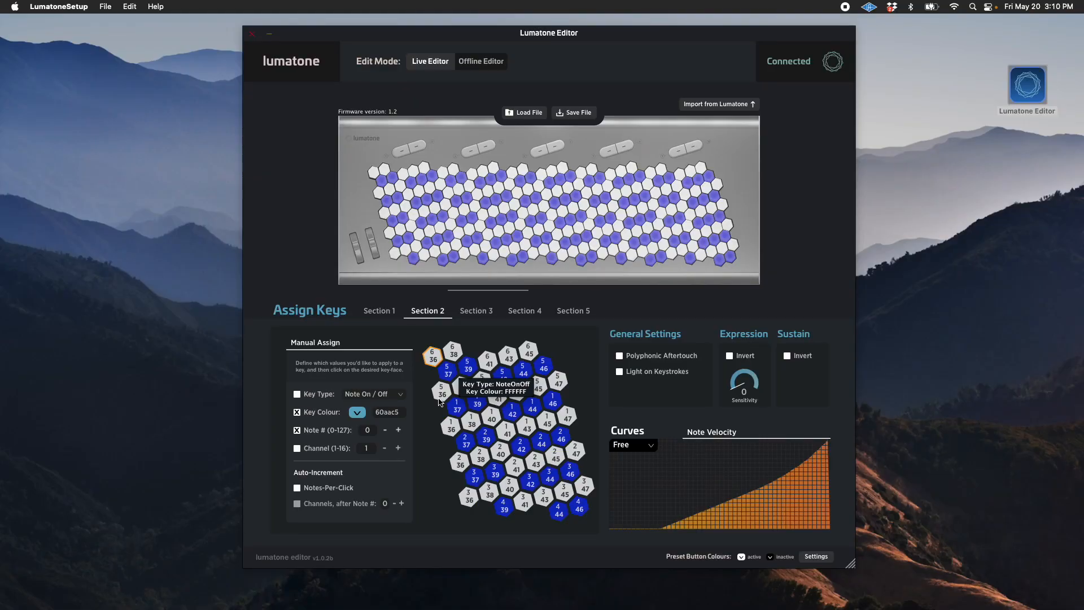
click(476, 311)
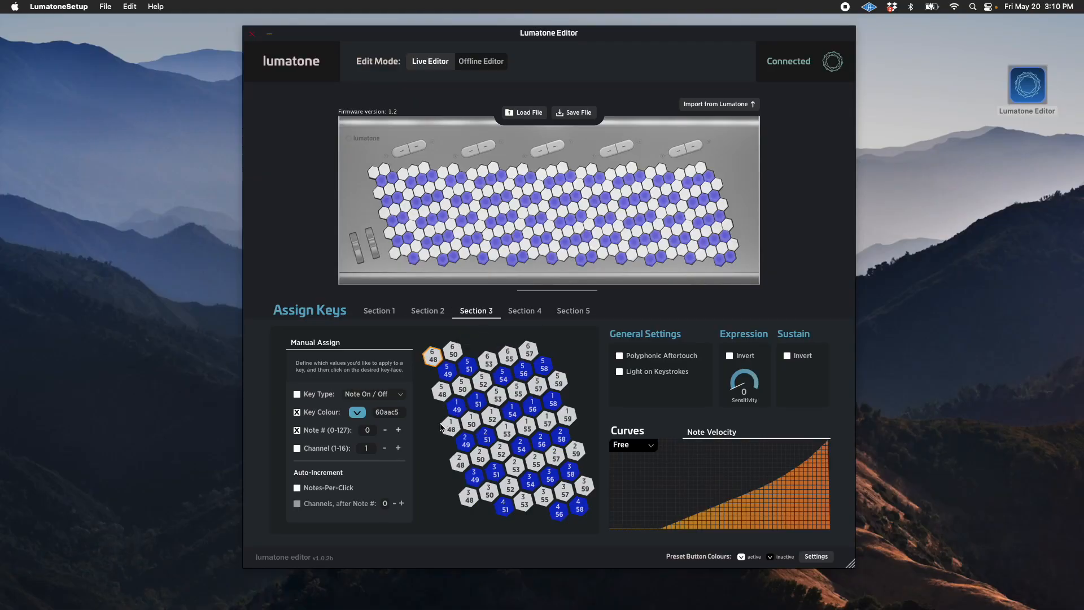
mouse_move(451, 436)
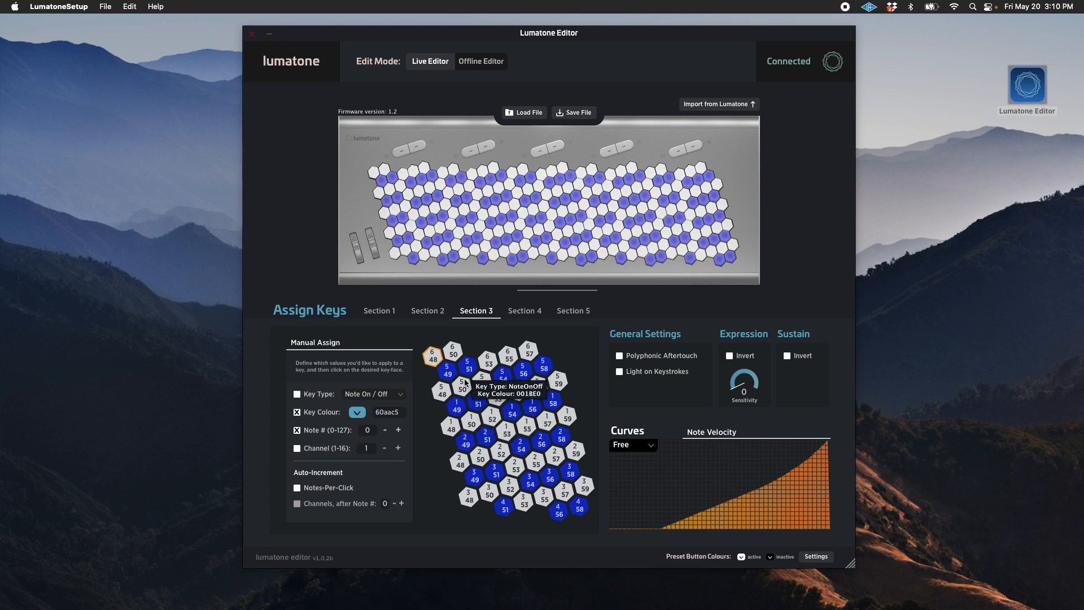
click(525, 311)
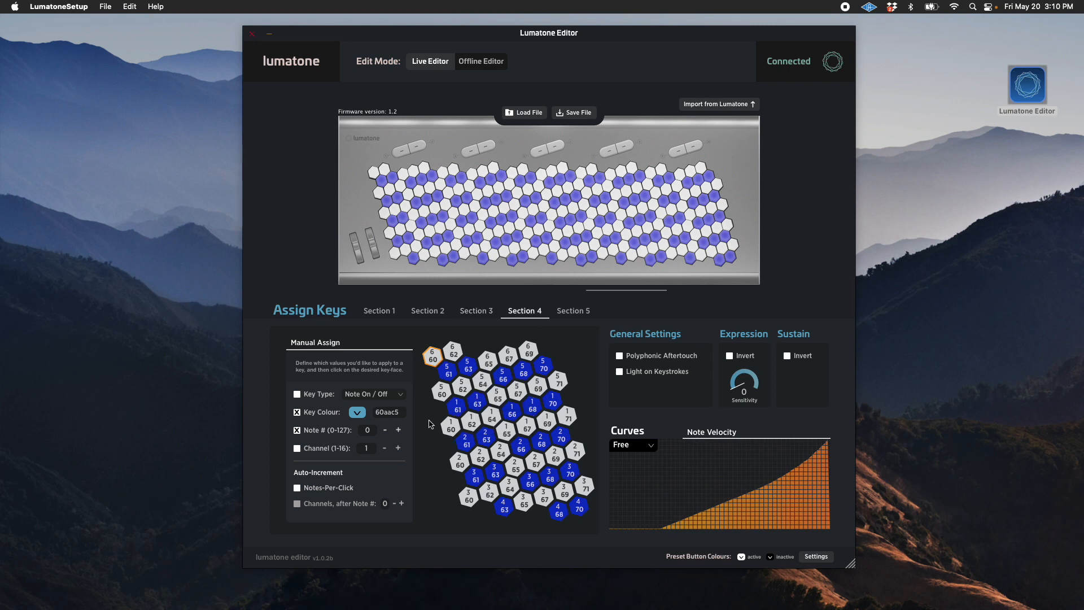
mouse_move(450, 430)
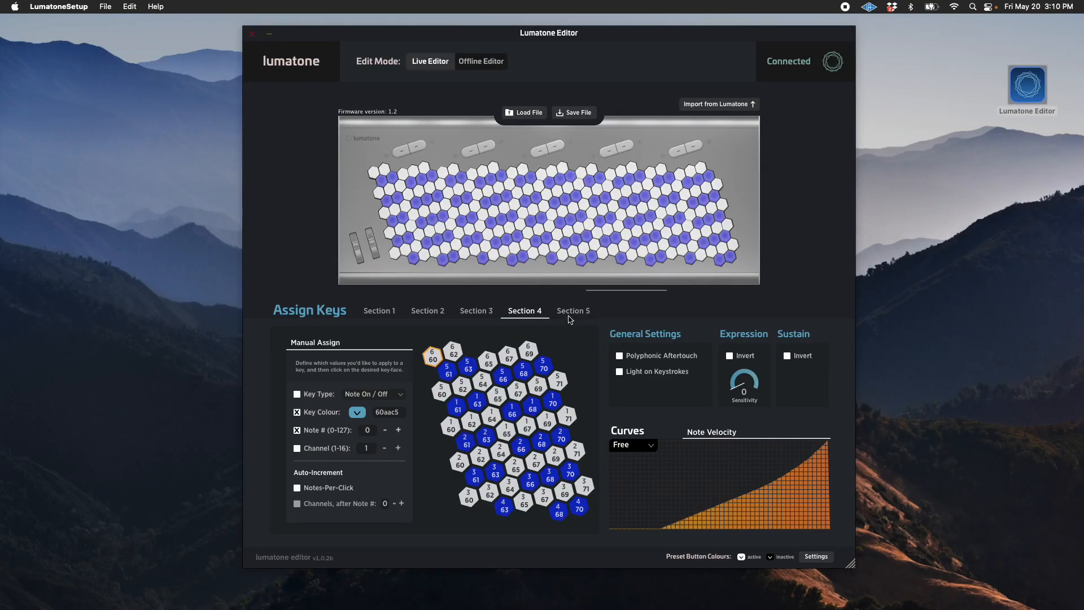
click(573, 310)
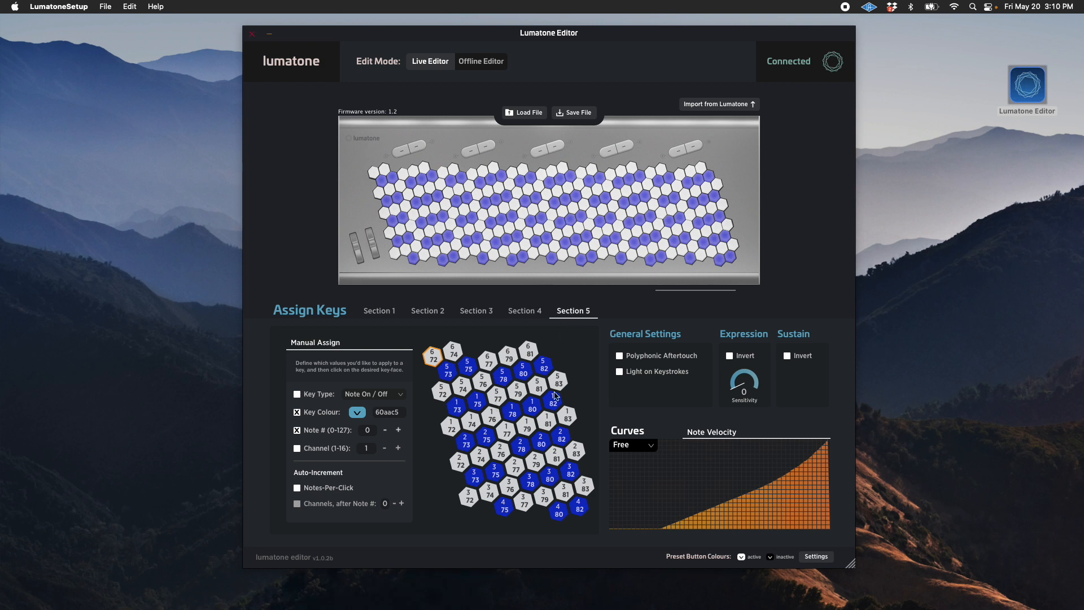
mouse_move(428, 438)
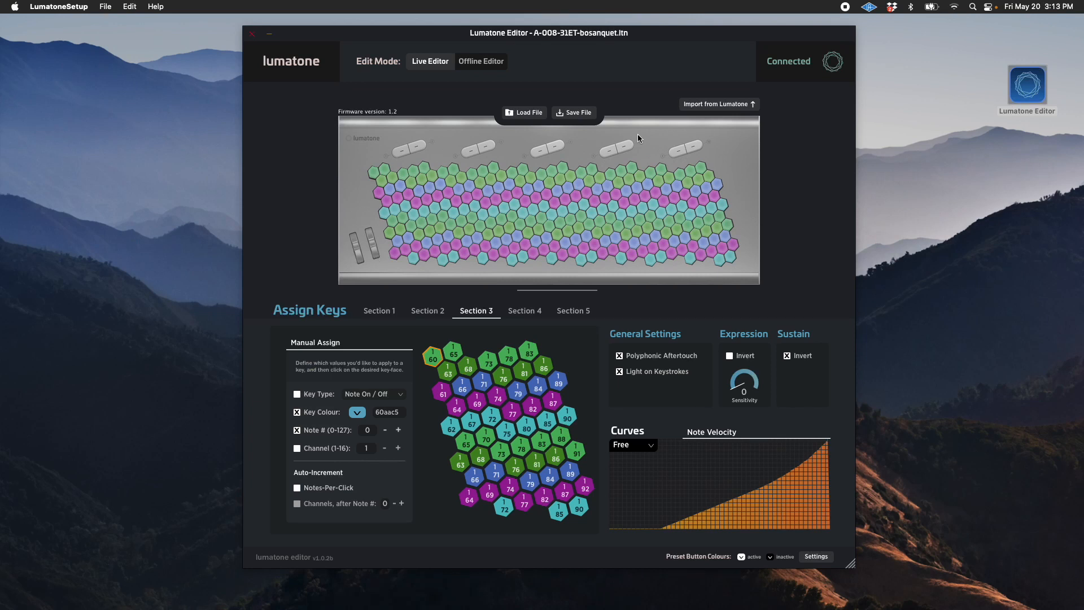
mouse_move(505, 182)
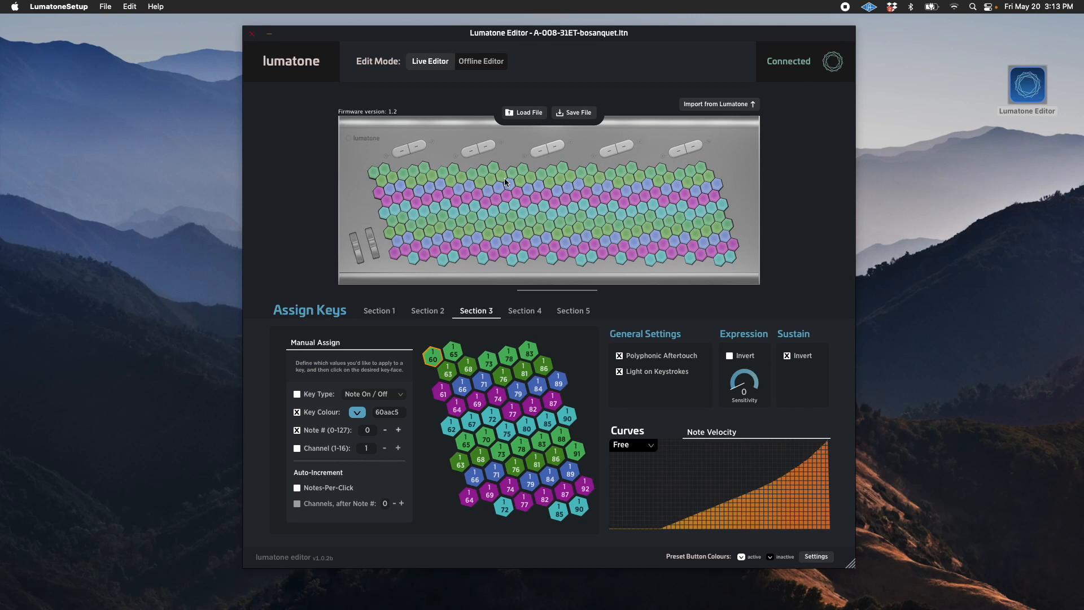
mouse_move(284, 263)
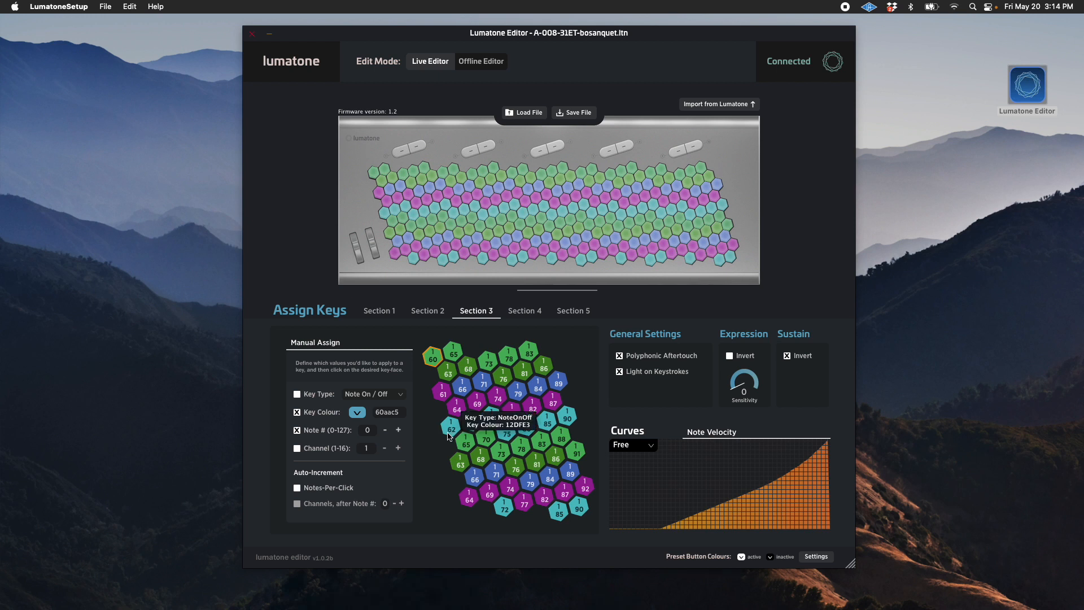
mouse_move(442, 383)
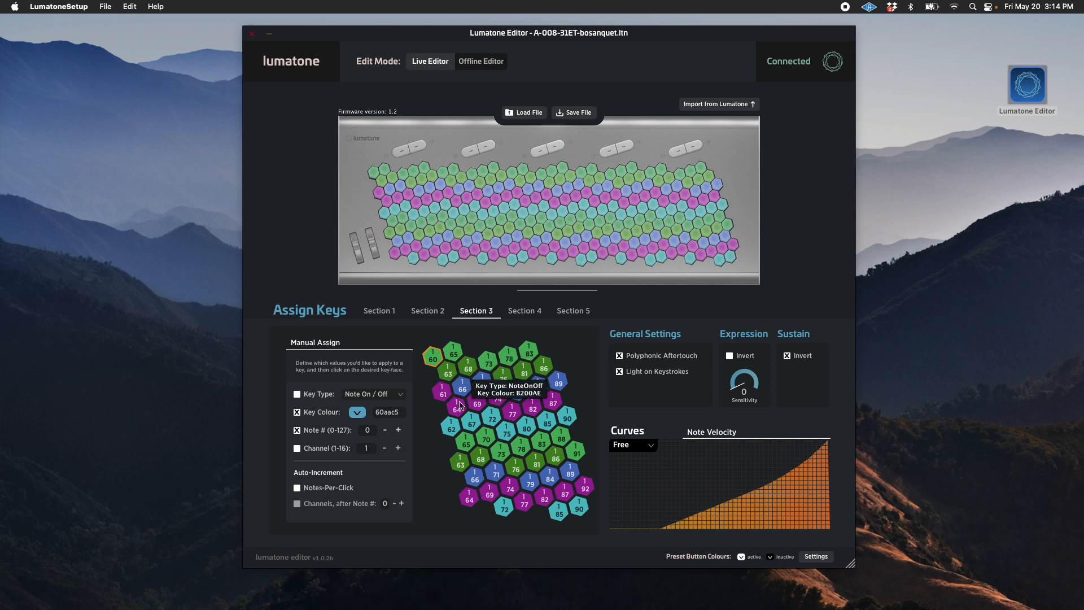
mouse_move(473, 444)
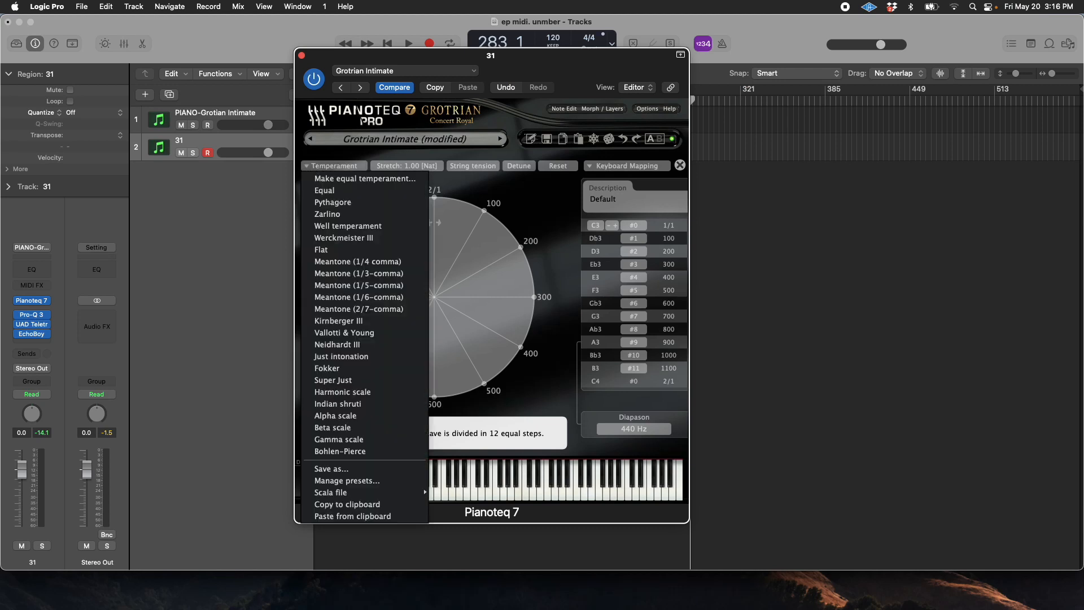
mouse_move(422, 179)
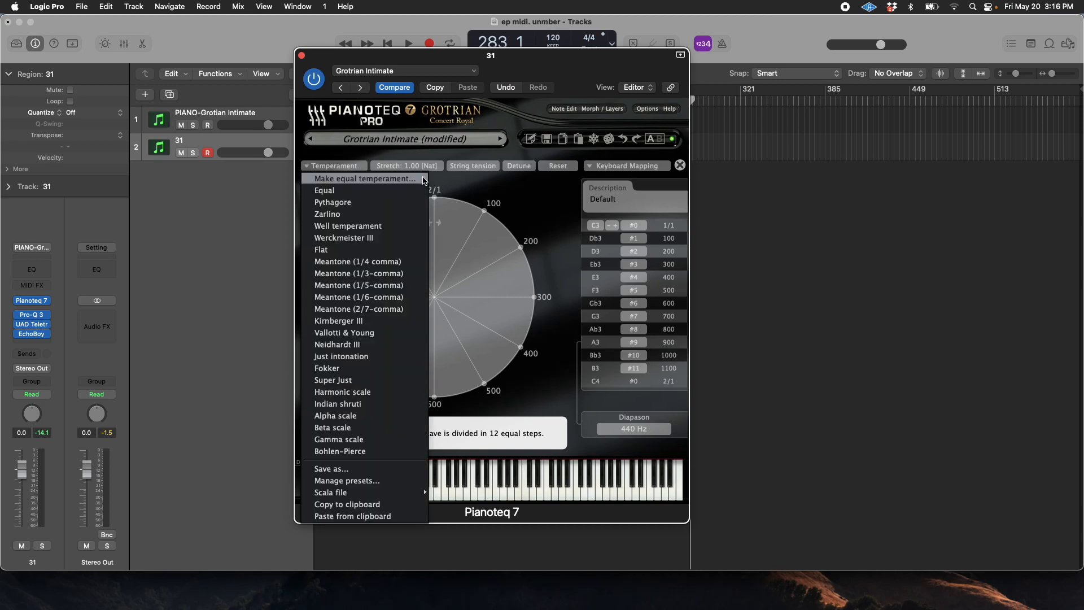
Create a 31-degree equal temperament at 1200 cents per octave in Pianoteq.
click(364, 178)
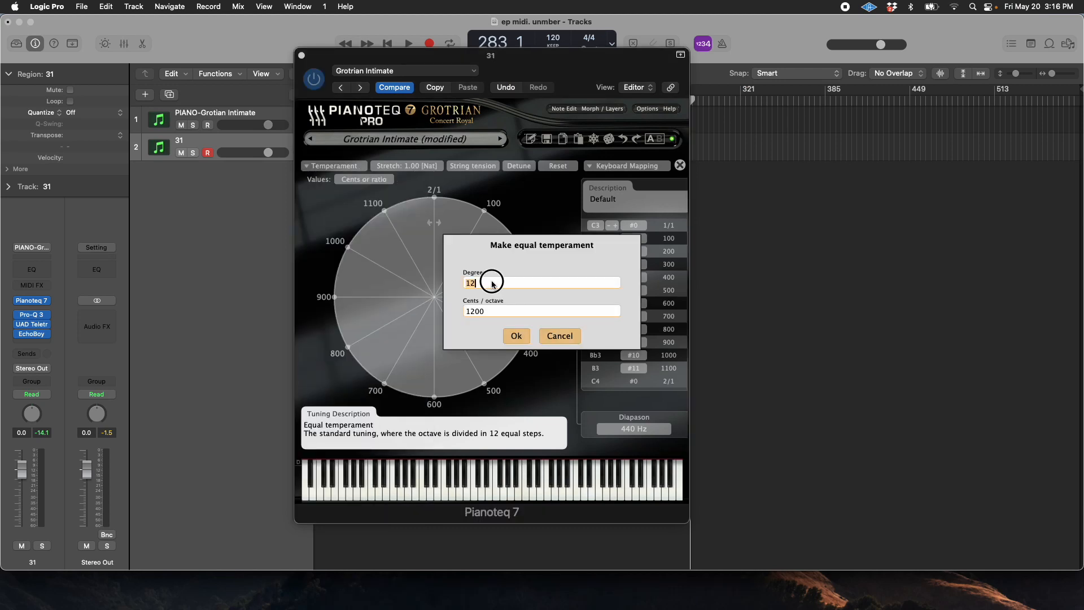
text(31)
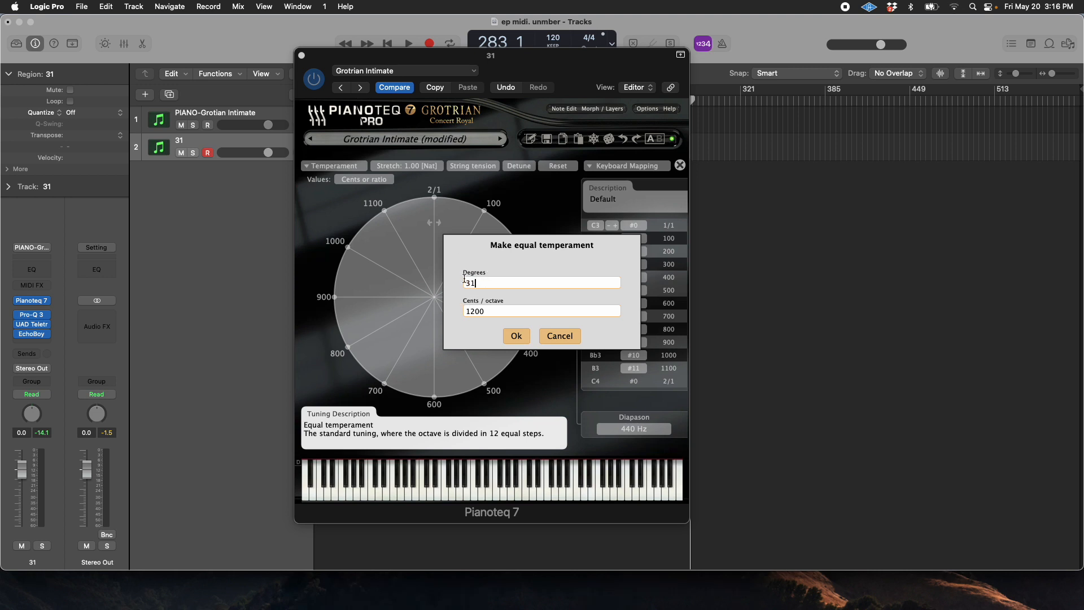
click(516, 336)
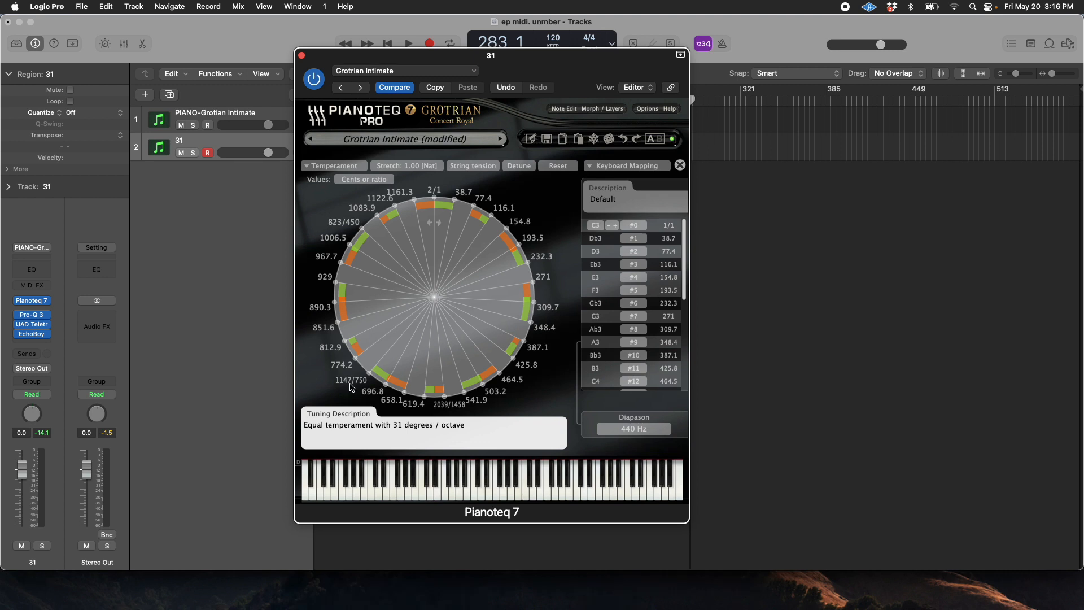
mouse_move(254, 441)
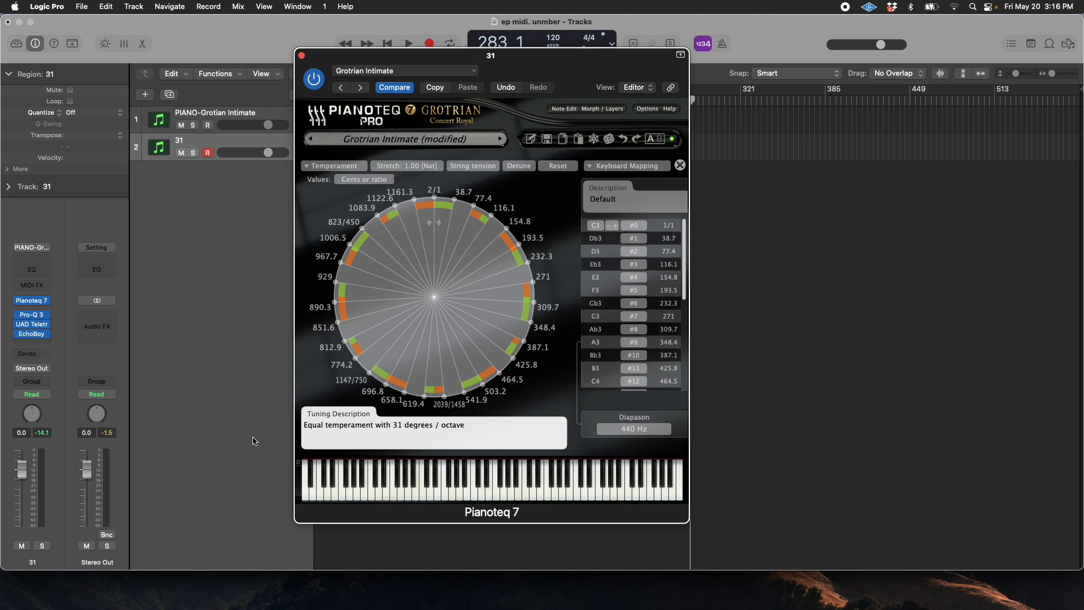